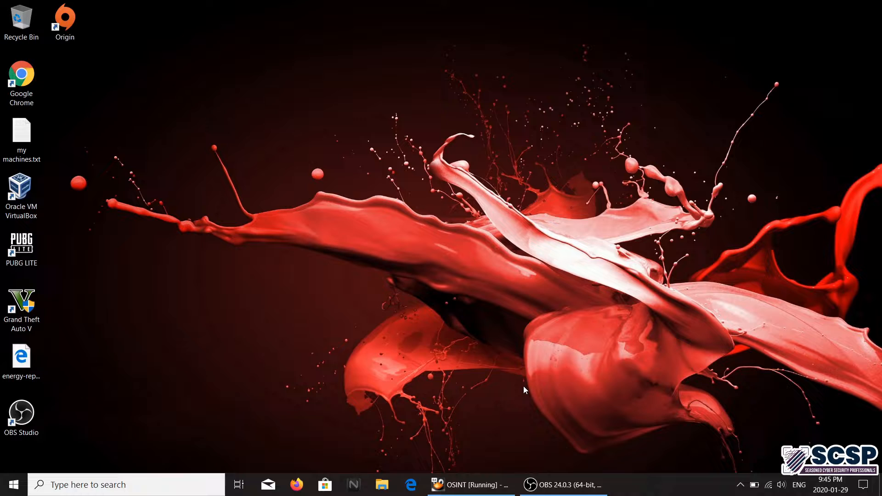
# Step: Bring the OSINT [Running] VirtualBox window to the front from the Windows taskbar
pyautogui.click(470, 485)
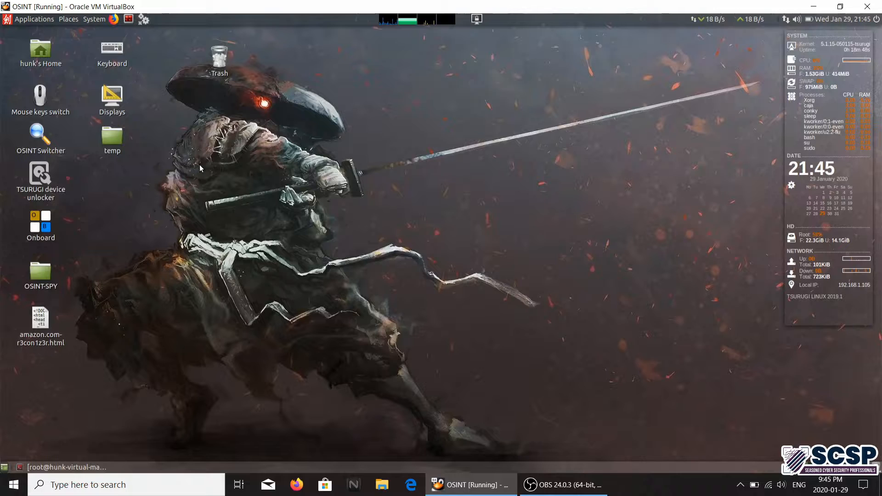
pyautogui.moveTo(286, 449)
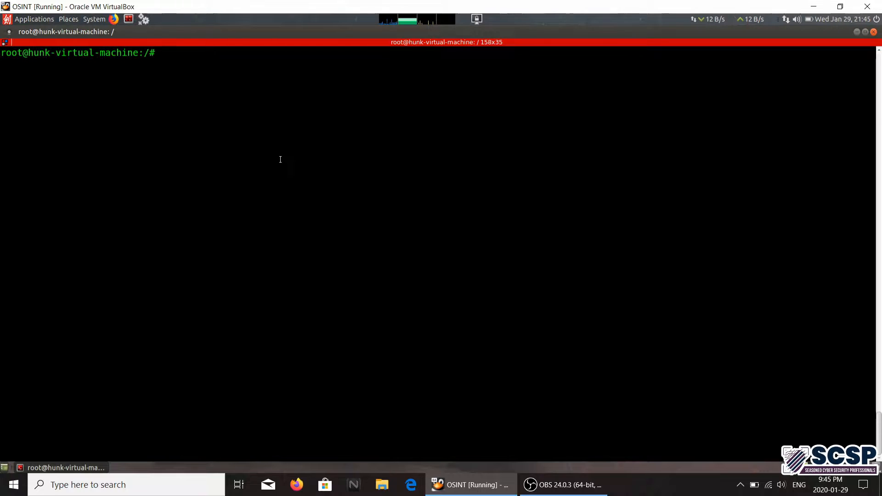
# Step: Print danger-zone.py's usage help with -h, then start changing into /opt
pyautogui.write('d')
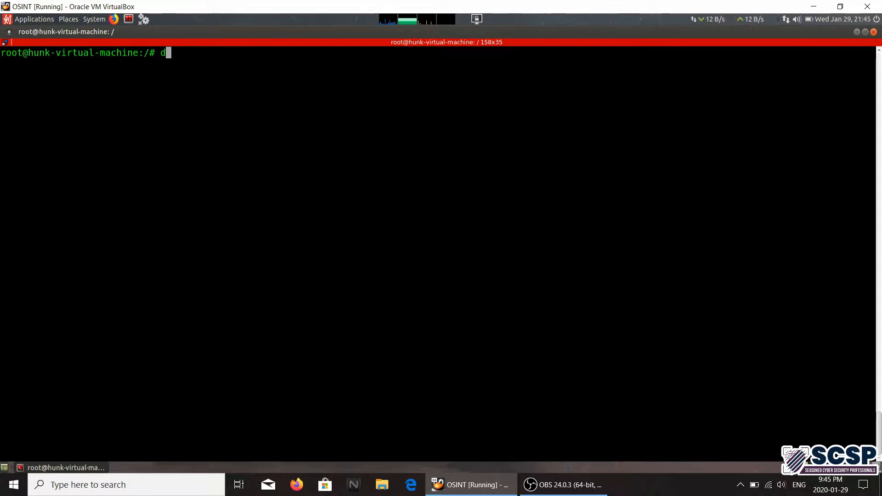
pyautogui.write('anger')
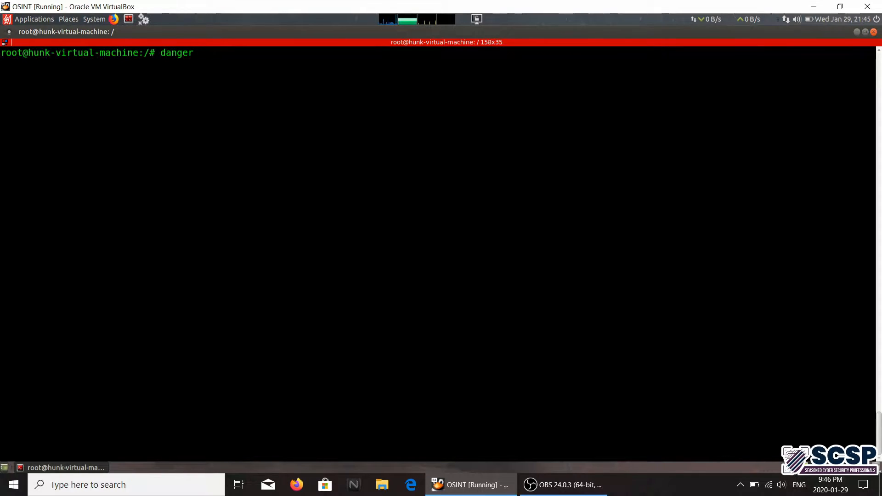
pyautogui.write('-zone')
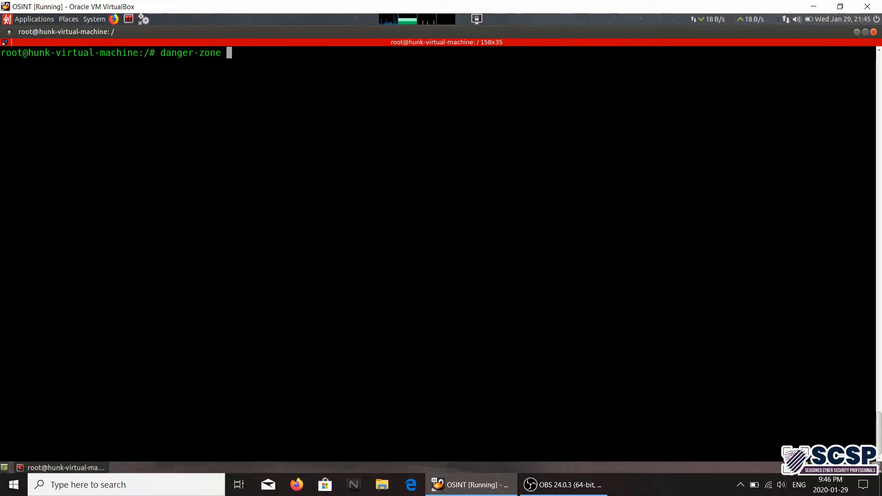
pyautogui.write('.py -')
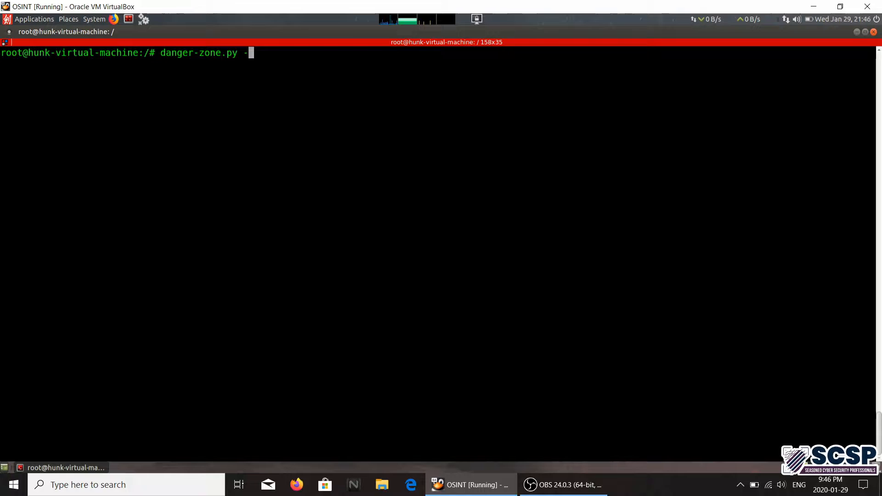
pyautogui.write('h')
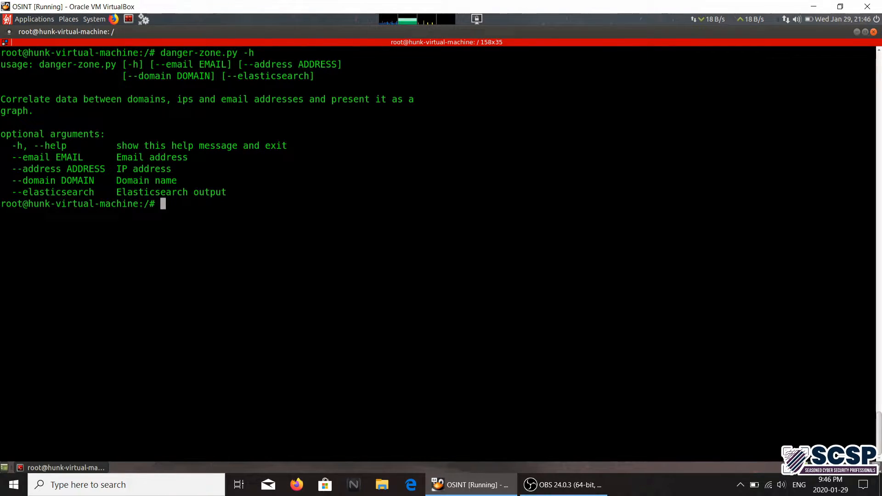
pyautogui.write('cd opt')
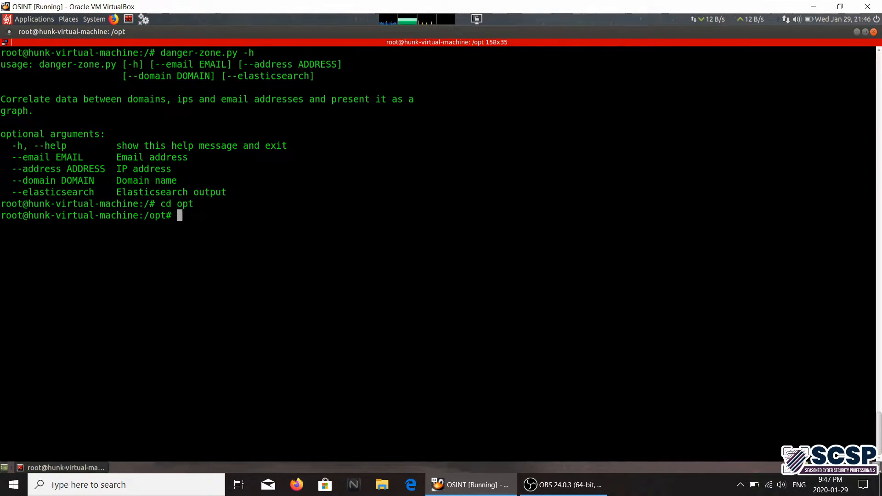
# Step: Enter the Danger-zone folder, list its files, and view settings.json
pyautogui.write('cd Danger-zone/')
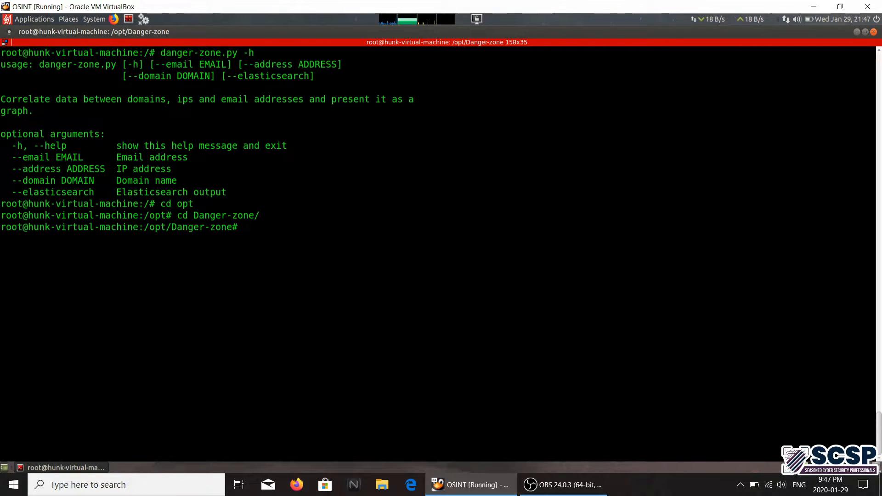
pyautogui.write('ls')
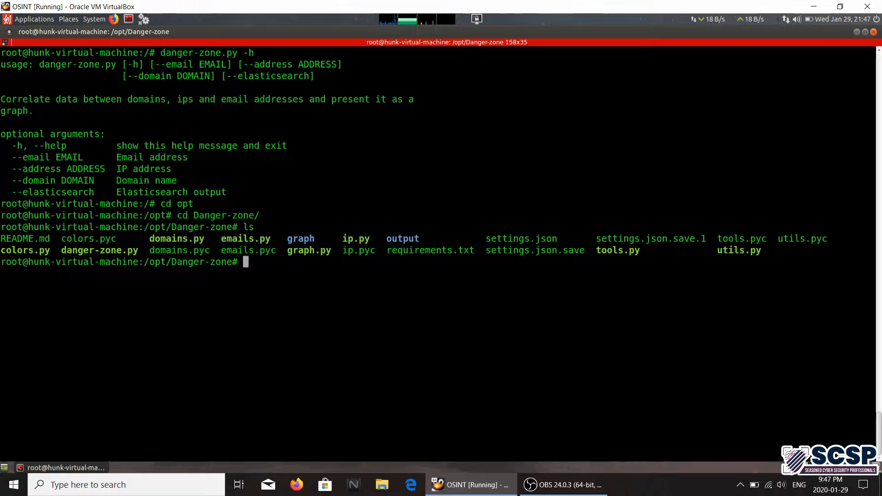
pyautogui.write('cat')
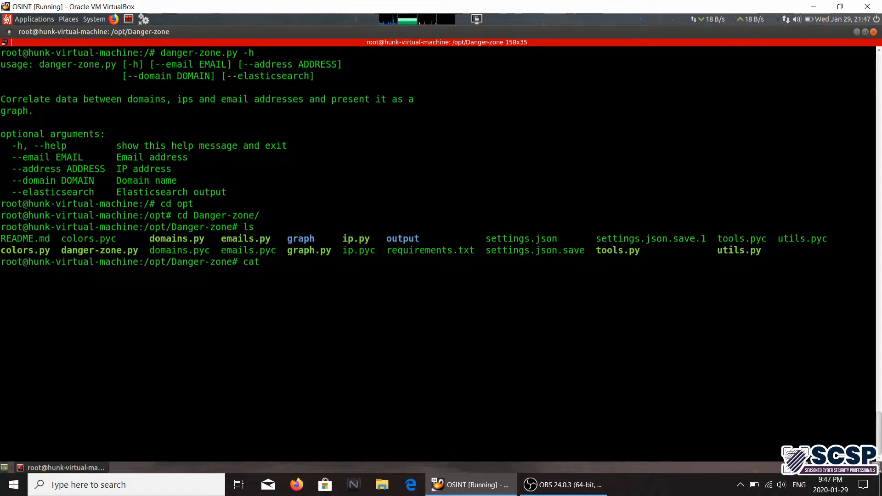
pyautogui.write('settings.json')
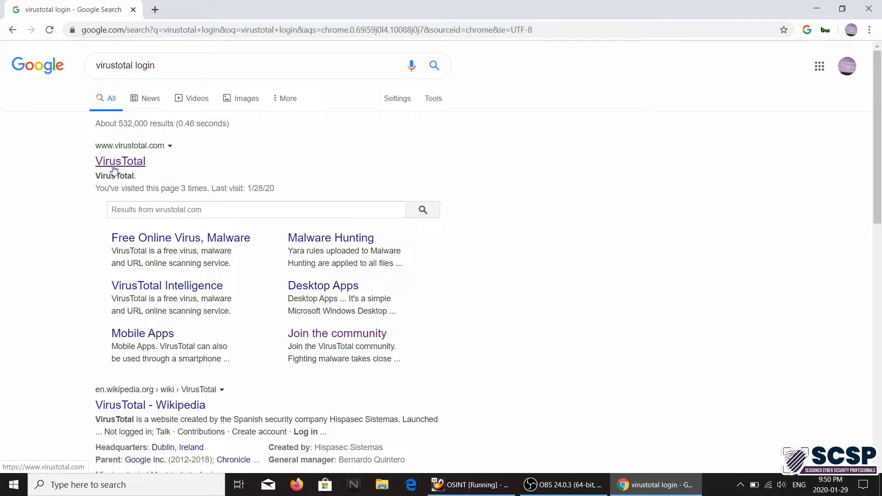
# Step: Open VirusTotal from the search results and view the account's API key and quota page
pyautogui.click(120, 161)
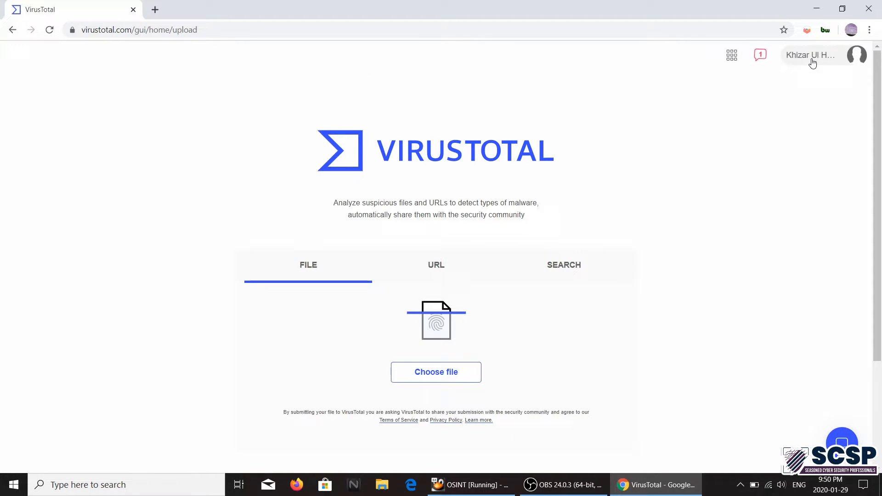
pyautogui.click(810, 55)
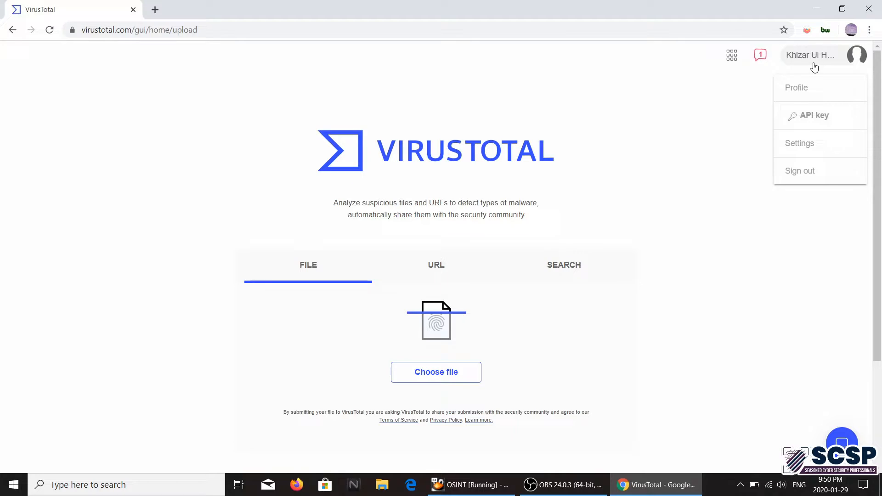
pyautogui.moveTo(807, 123)
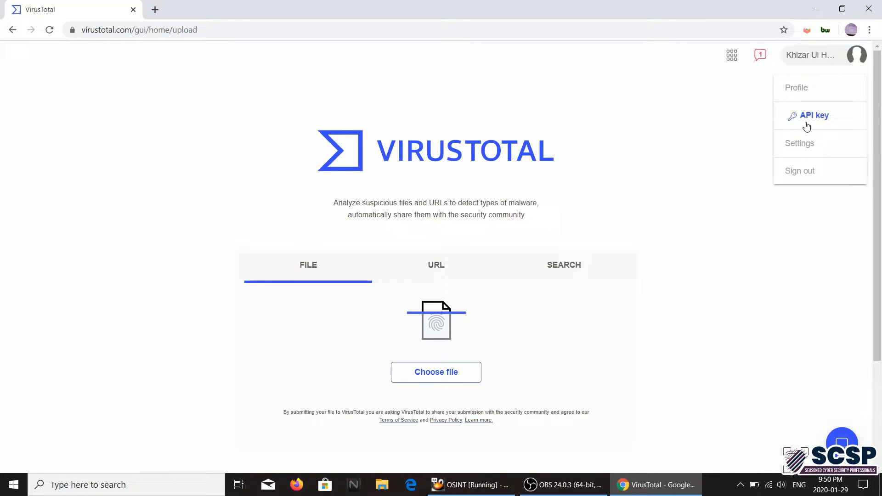
pyautogui.click(813, 116)
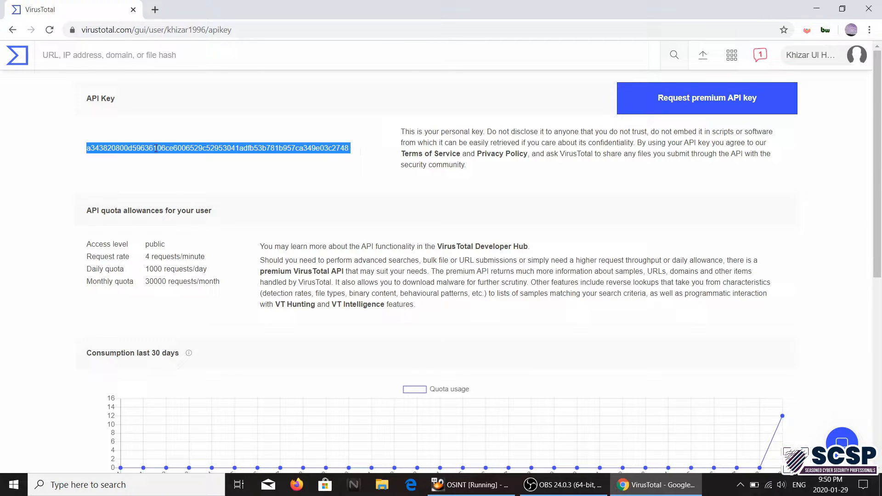
pyautogui.scroll(-3)
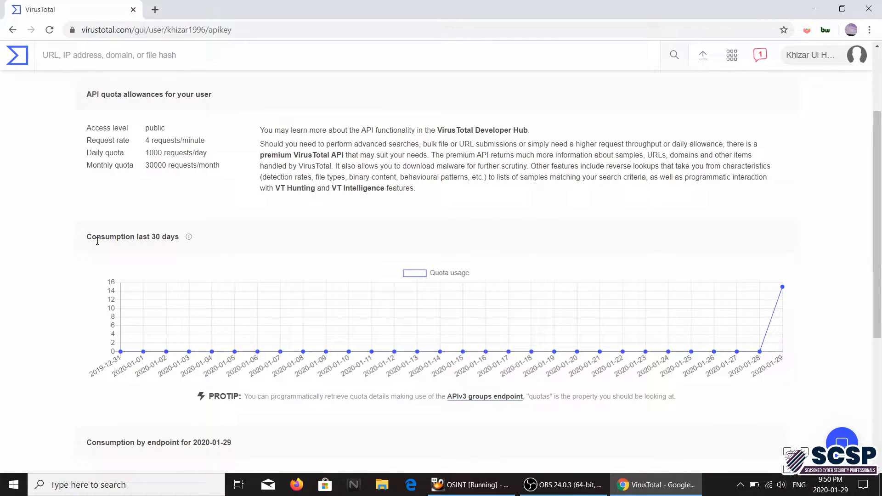
pyautogui.scroll(-3)
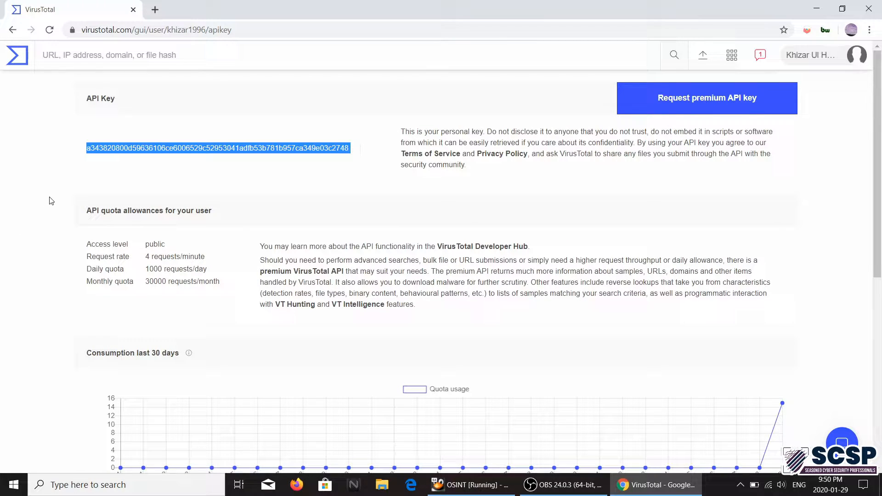
pyautogui.scroll(-3)
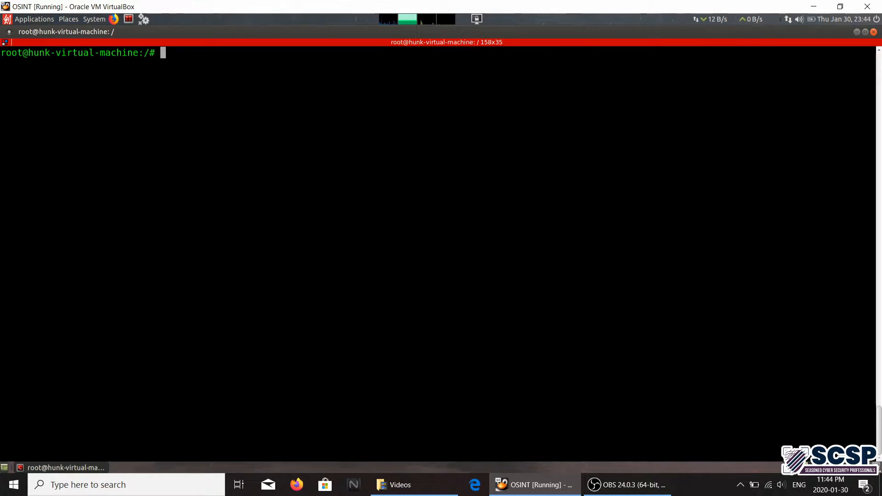
# Step: Run danger-zone.py --domain google.com to get its reputation and resolved IPs
pyautogui.write('da')
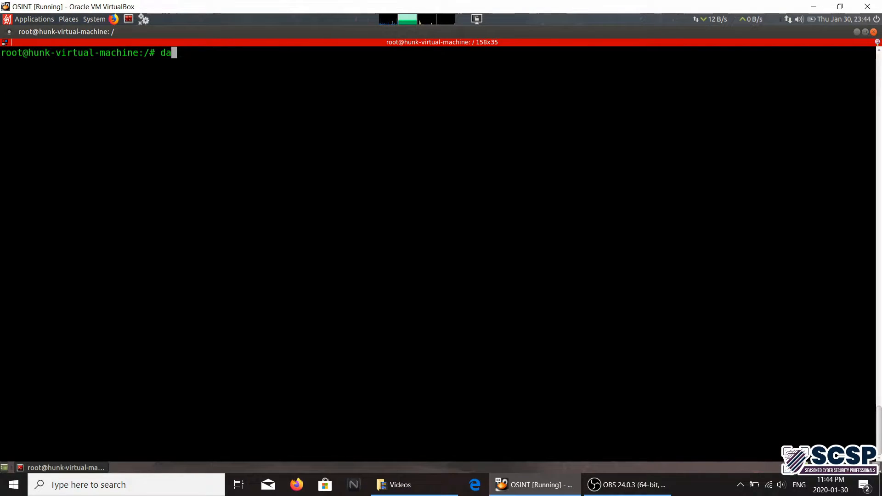
pyautogui.write('nger-zone.py')
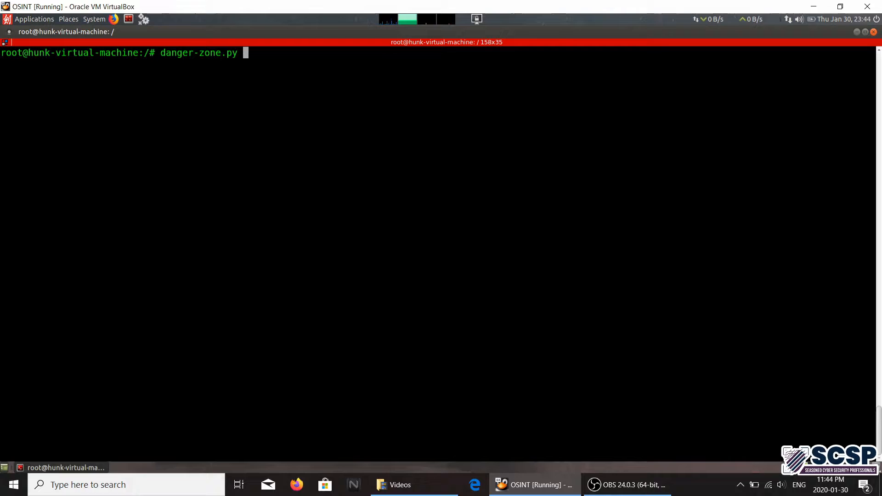
pyautogui.write('--domain')
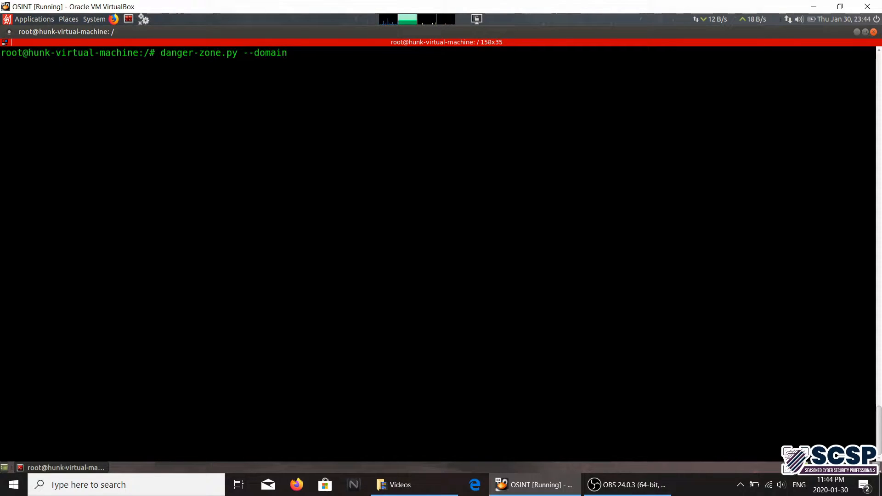
pyautogui.write('google.com')
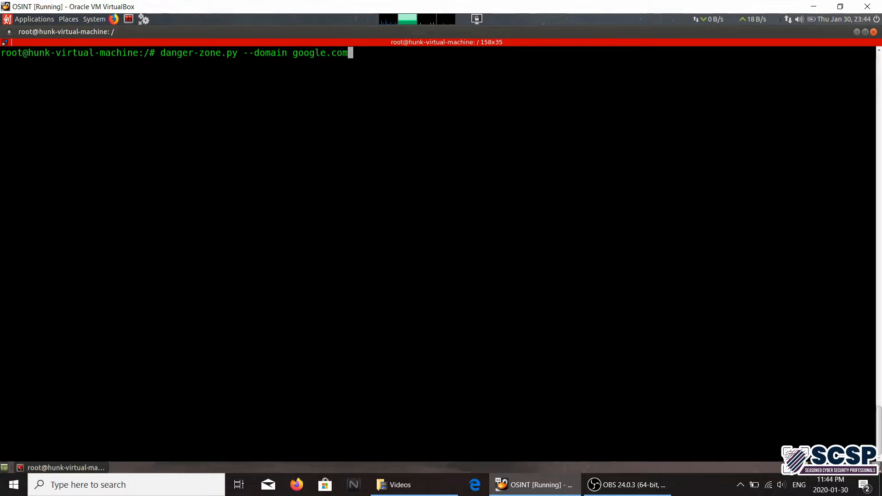
pyautogui.press('Return')
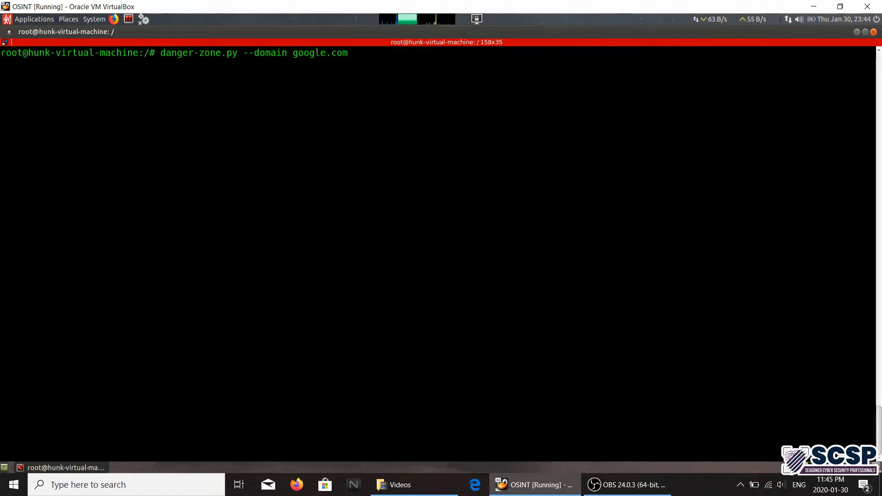
pyautogui.press('Return')
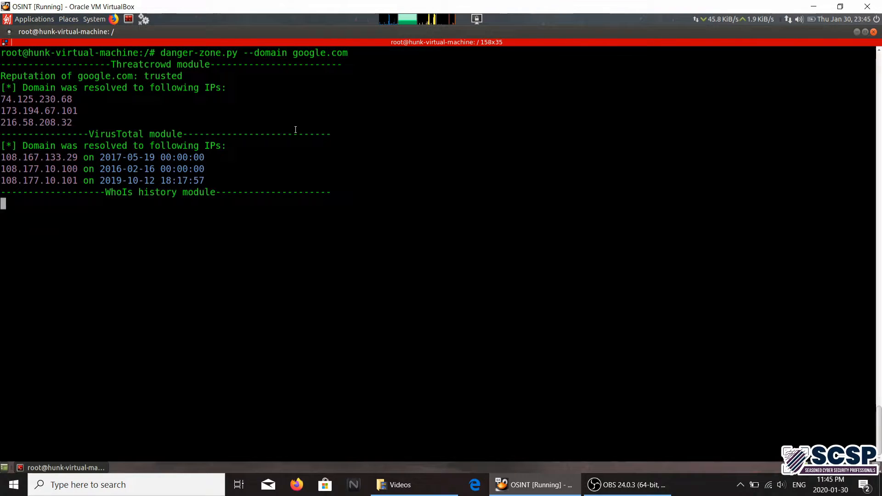
pyautogui.moveTo(106, 133)
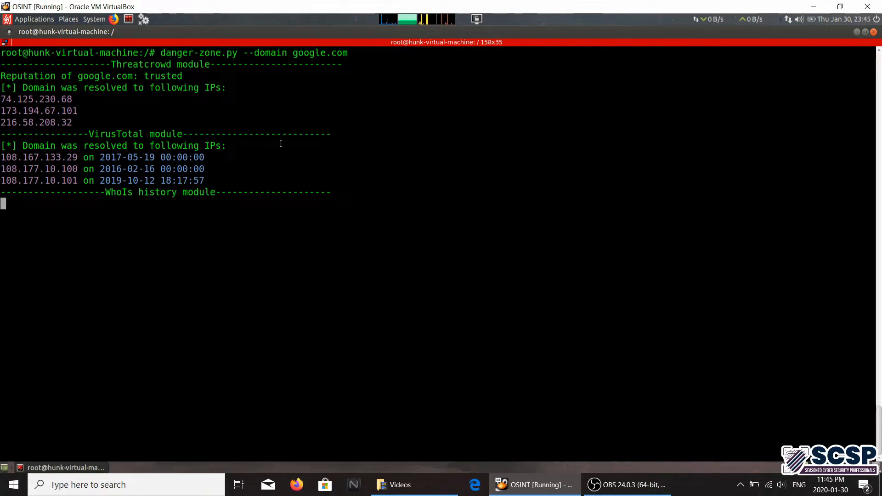
pyautogui.moveTo(602, 441)
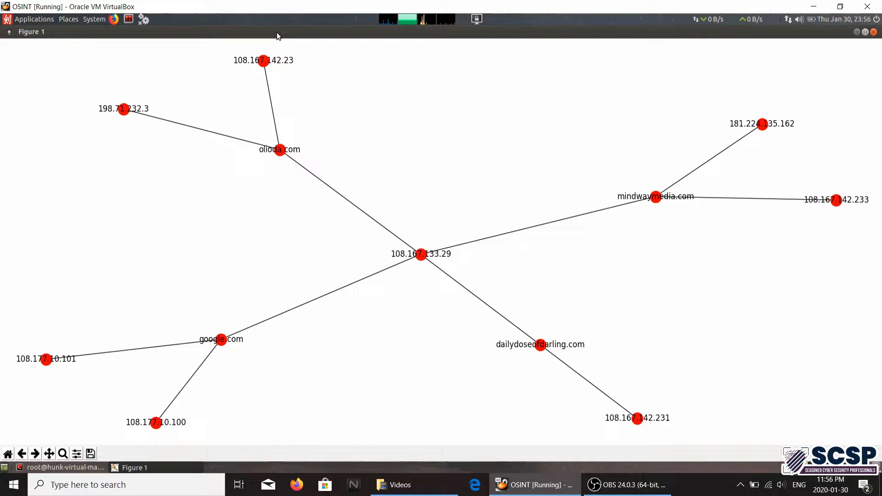
pyautogui.moveTo(388, 286)
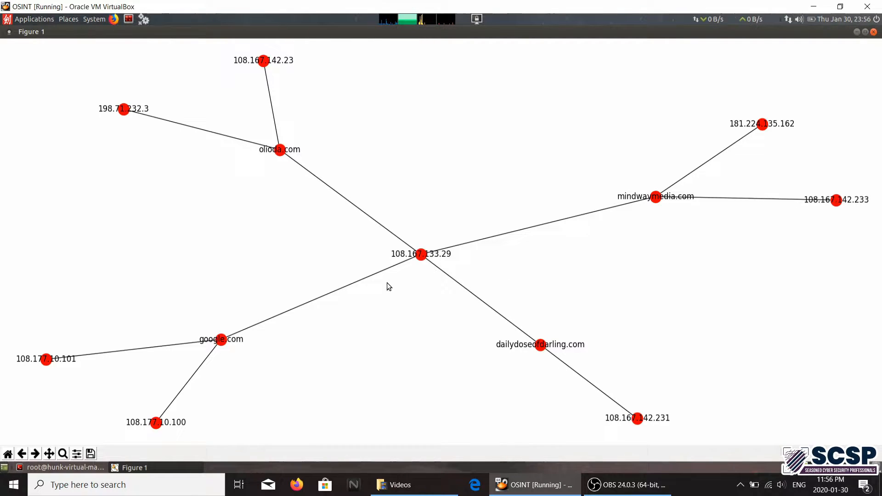
pyautogui.moveTo(202, 378)
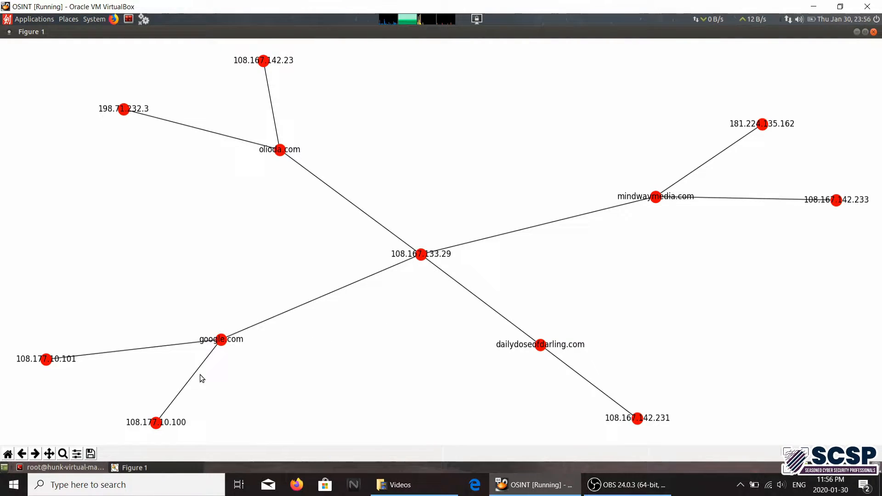
pyautogui.moveTo(221, 336)
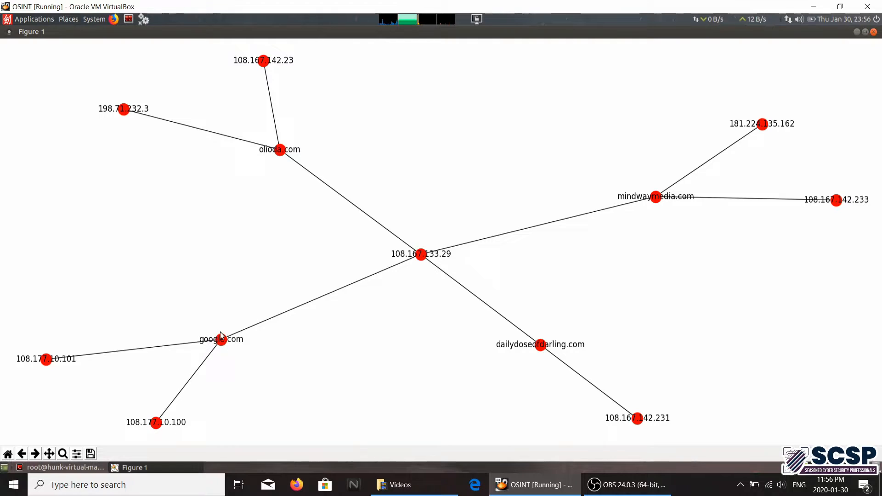
pyautogui.moveTo(85, 340)
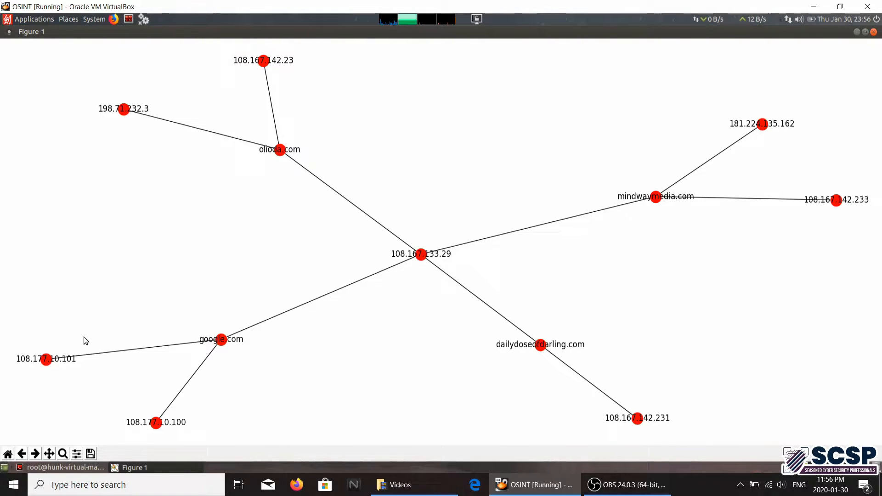
pyautogui.moveTo(115, 361)
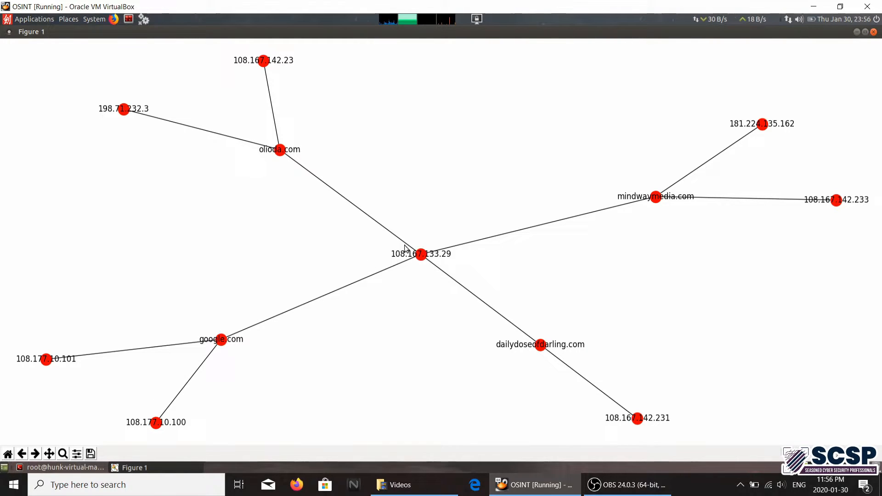
pyautogui.moveTo(458, 251)
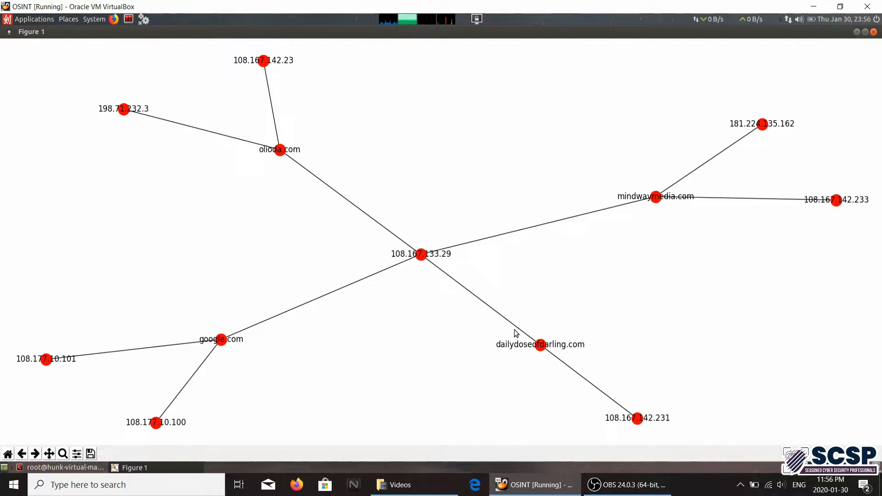
pyautogui.moveTo(684, 171)
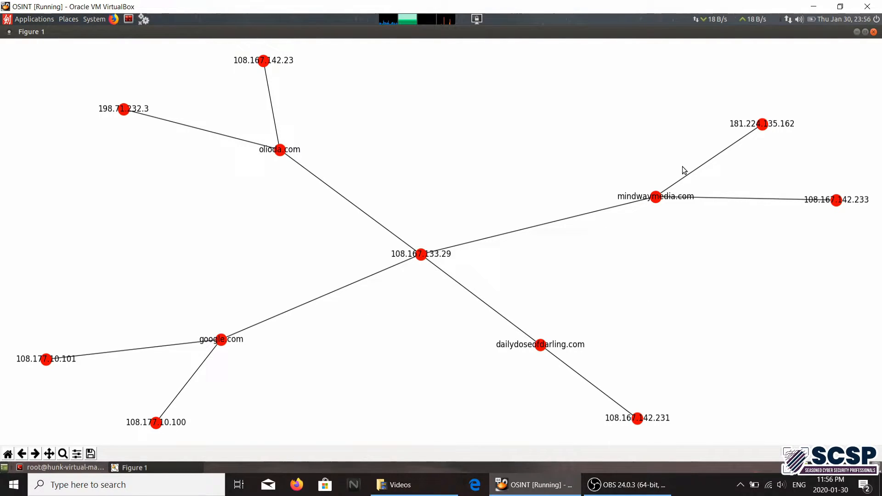
pyautogui.moveTo(333, 320)
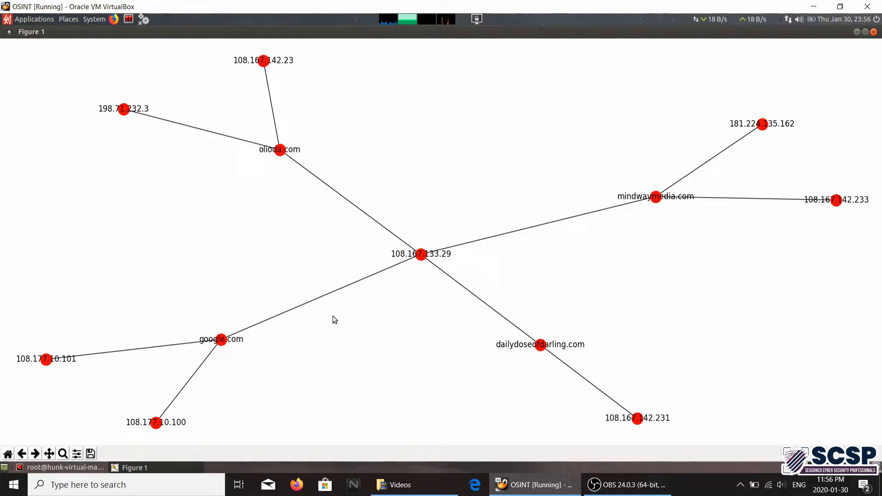
pyautogui.moveTo(745, 147)
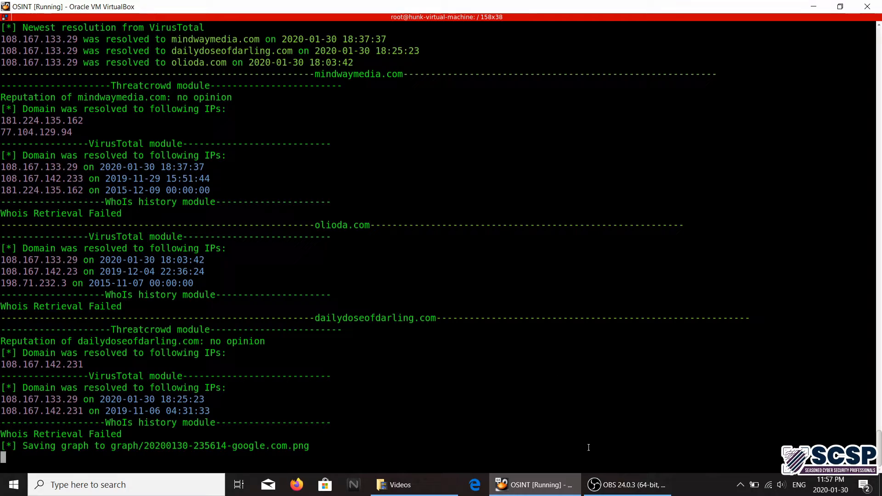
pyautogui.moveTo(734, 460)
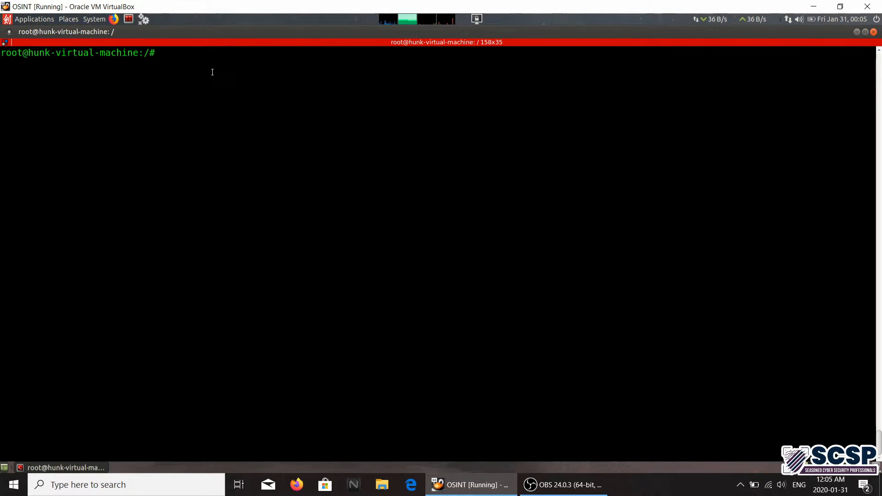
# Step: Clear the screen and launch danger-zone.py --address 216.58.208.238
pyautogui.write('dang')
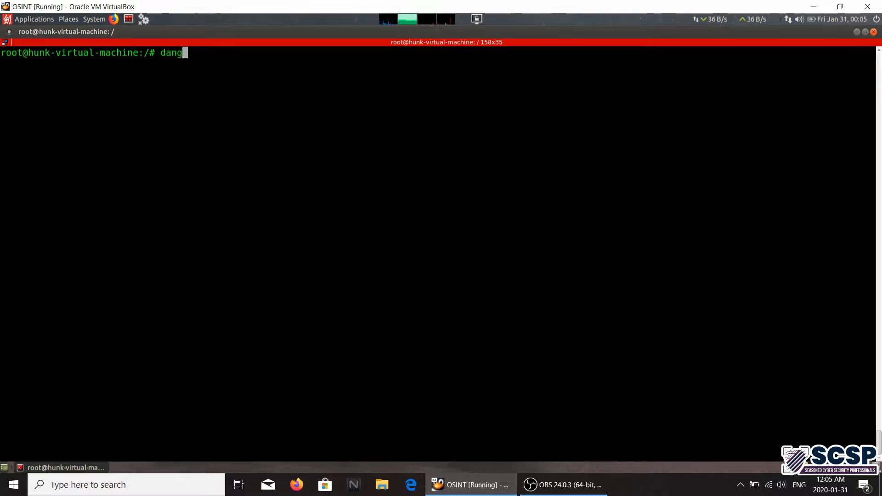
pyautogui.write('er-zone.py')
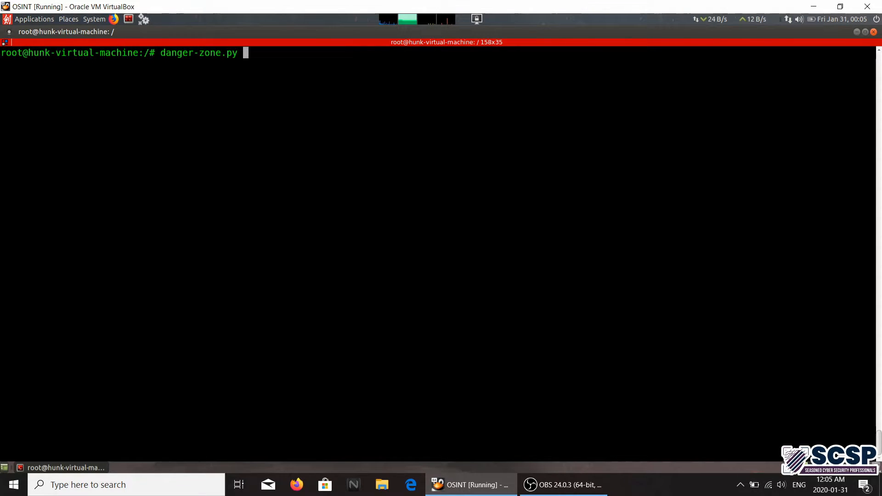
pyautogui.write('--ad')
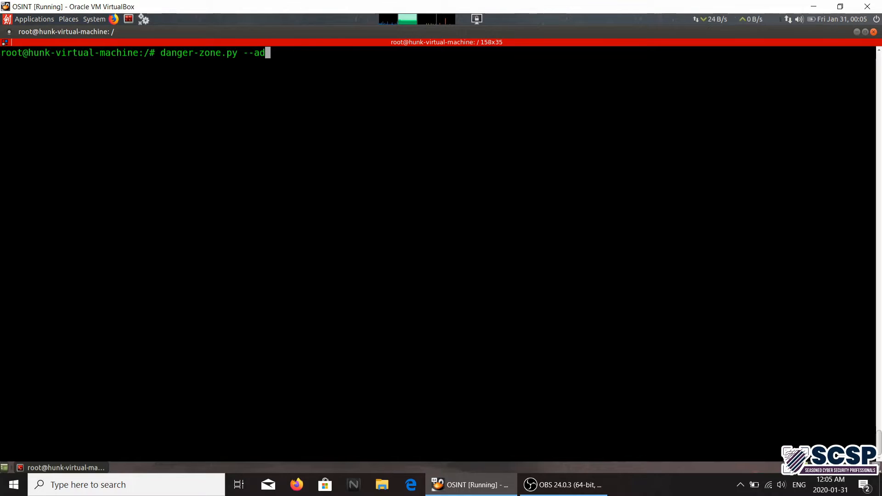
pyautogui.write('dress')
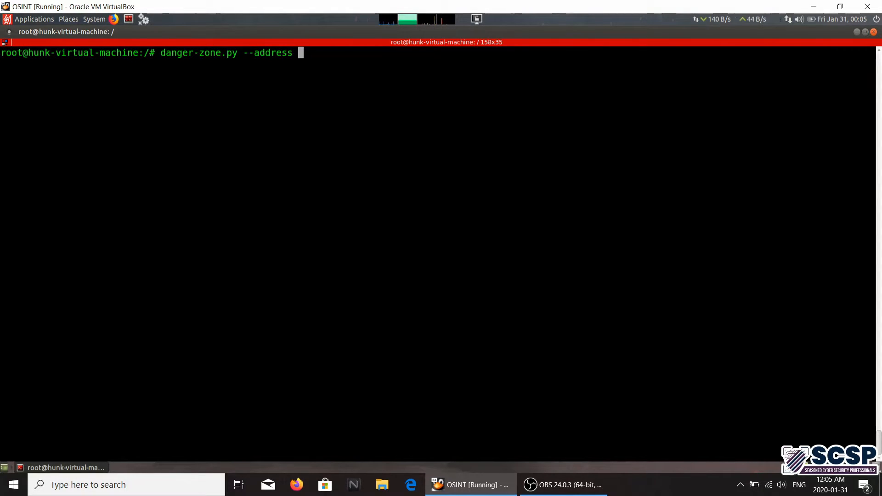
pyautogui.write('clear')
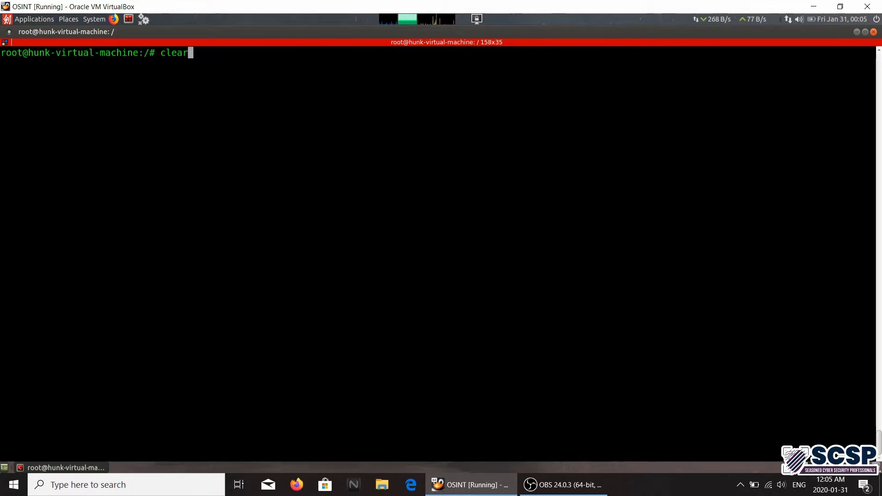
pyautogui.write('danger-zone.py --address 216.58.208.238')
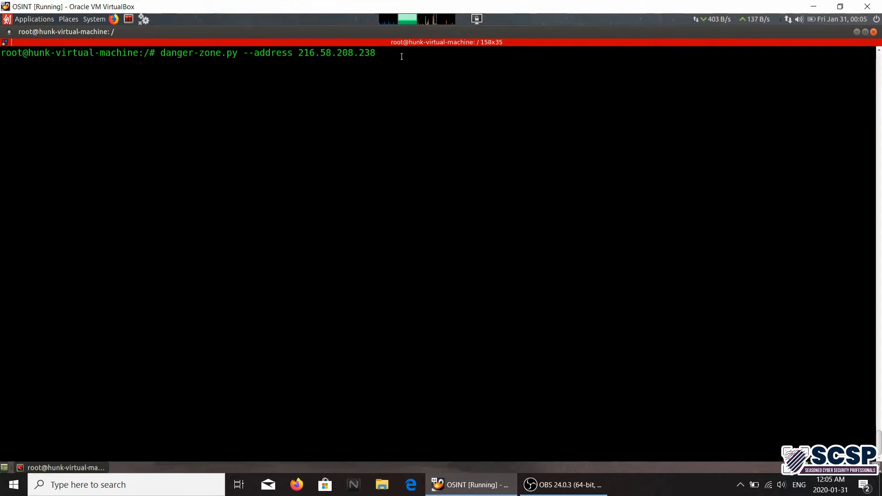
pyautogui.press('Return')
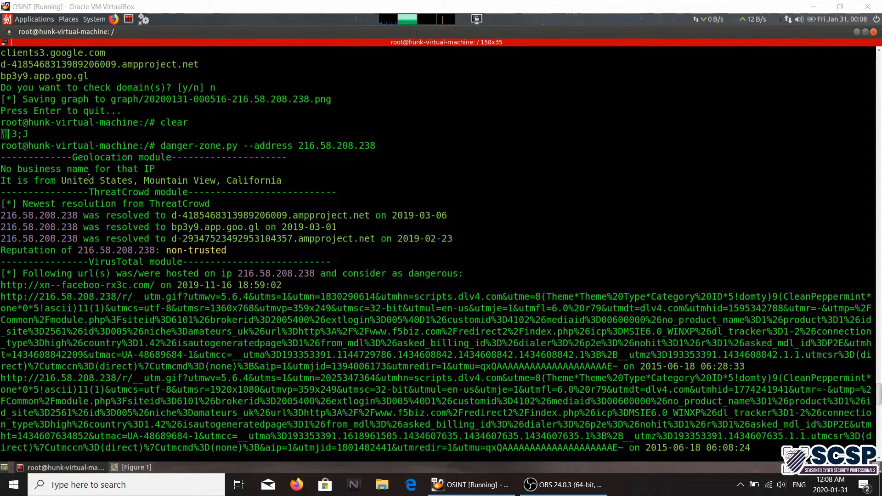
pyautogui.moveTo(180, 192)
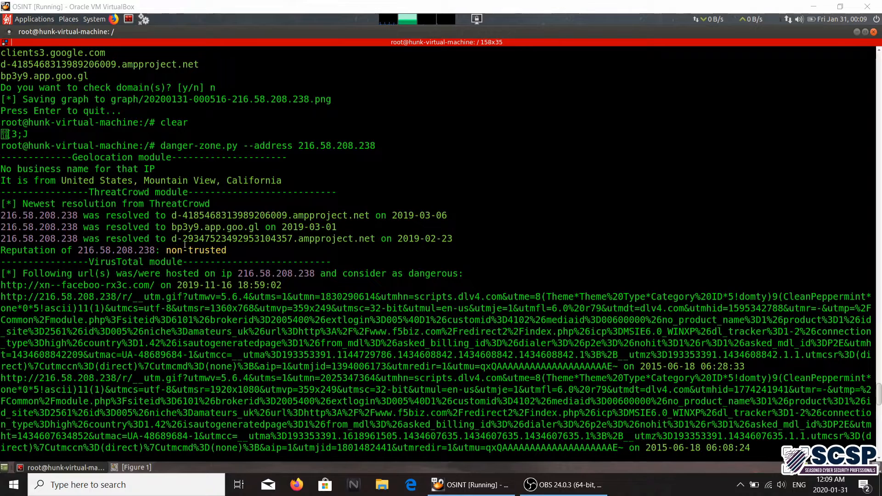
pyautogui.moveTo(190, 225)
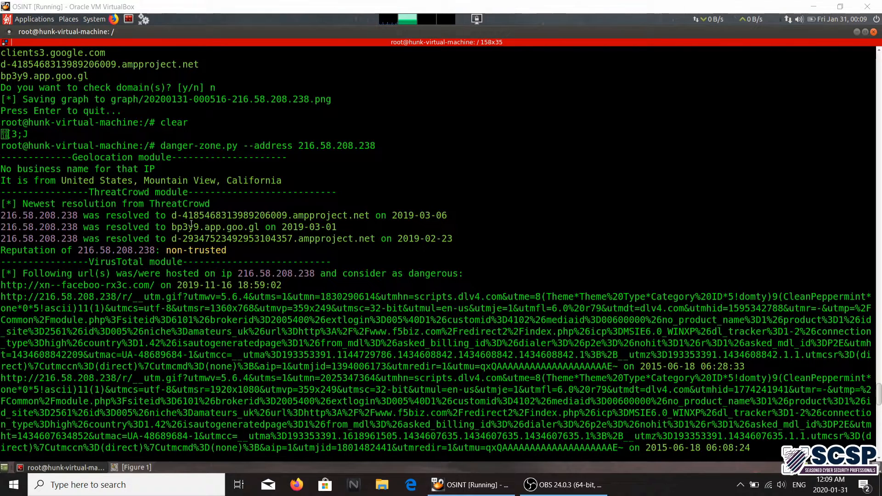
pyautogui.moveTo(223, 210)
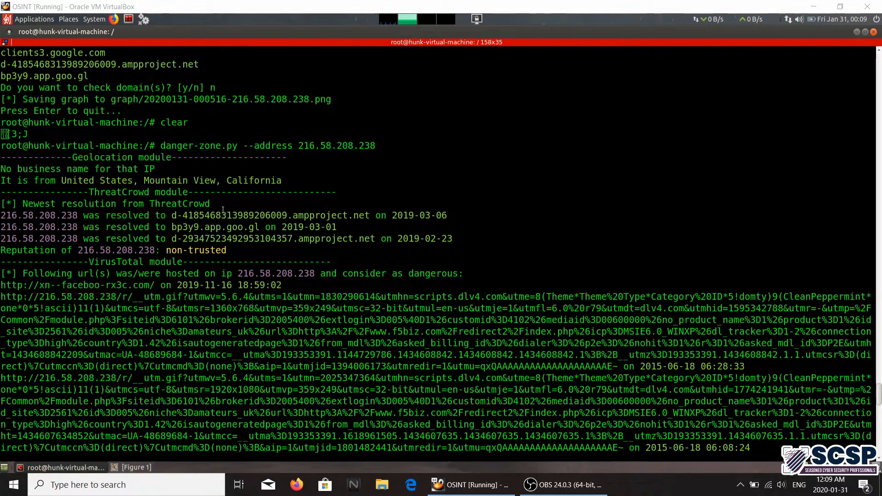
pyautogui.moveTo(216, 263)
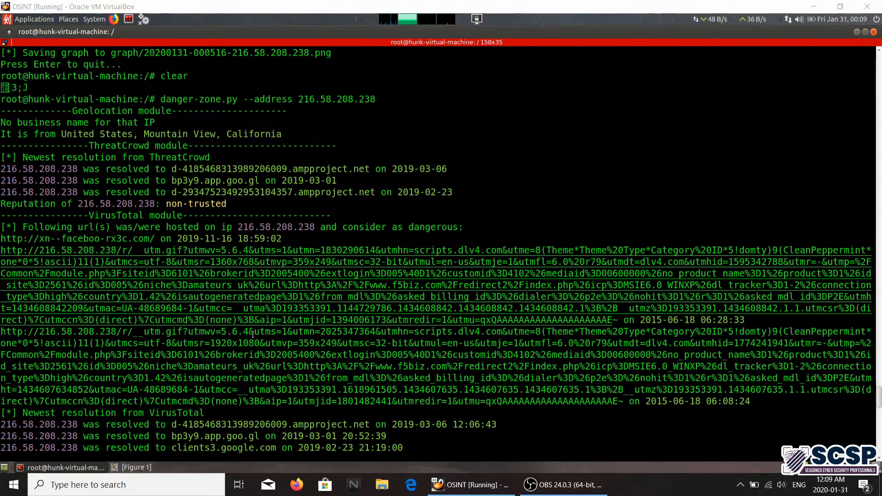
# Step: Answer y to check the domains found for 216.58.208.238
pyautogui.write('y')
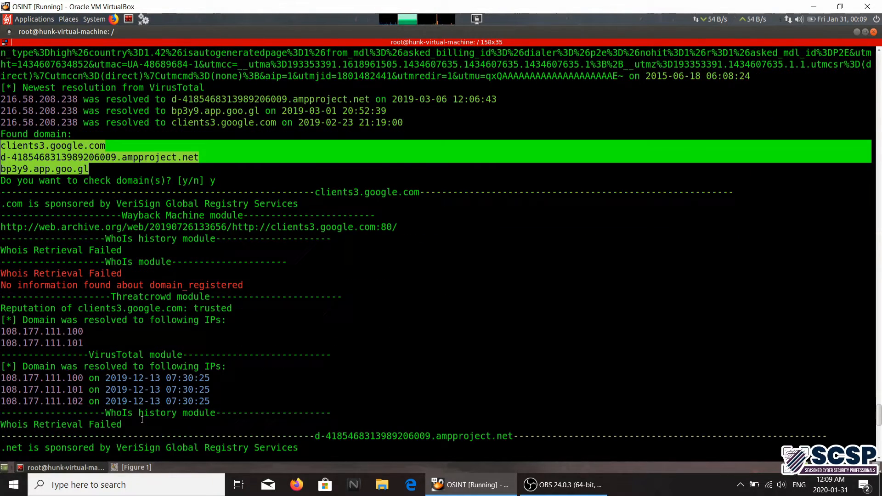
# Step: Scroll through the domain-check output and bring up the Figure 1 correlation graph
pyautogui.scroll(-3)
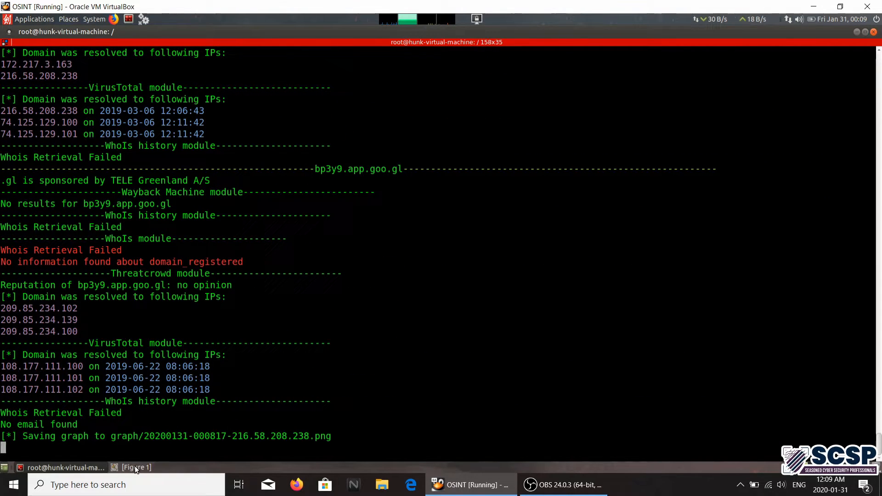
pyautogui.click(136, 468)
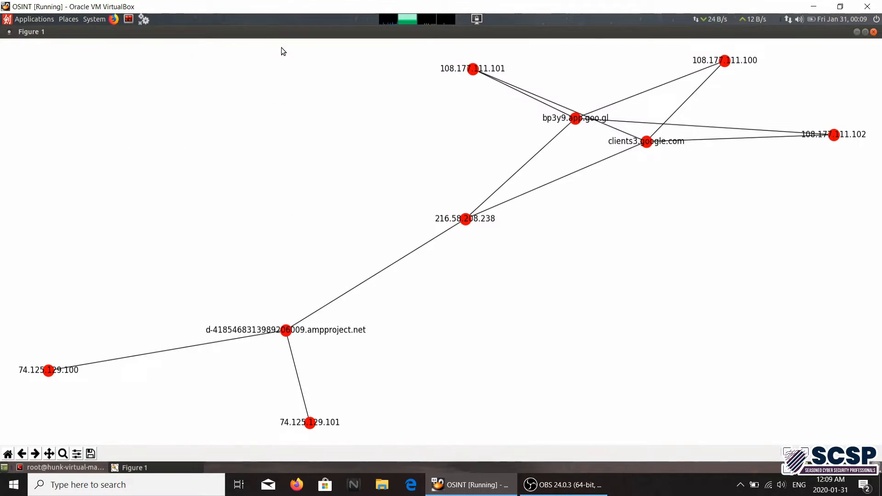
pyautogui.moveTo(452, 231)
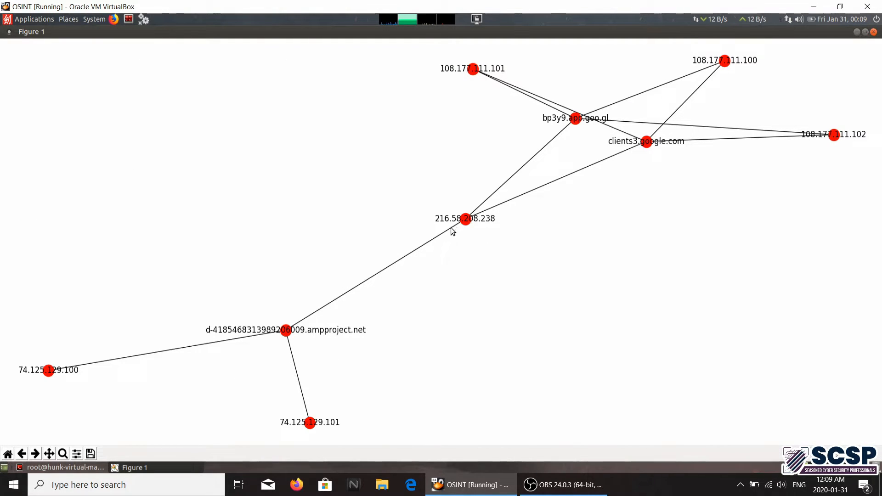
pyautogui.moveTo(614, 136)
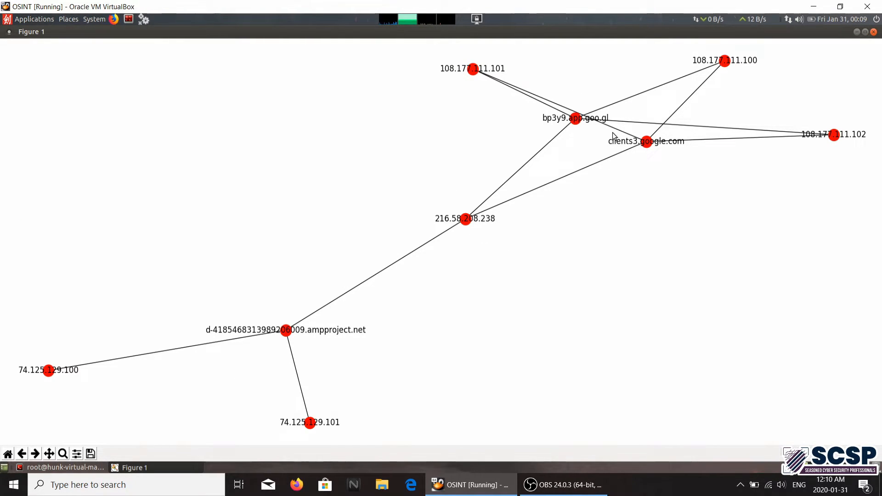
pyautogui.moveTo(502, 203)
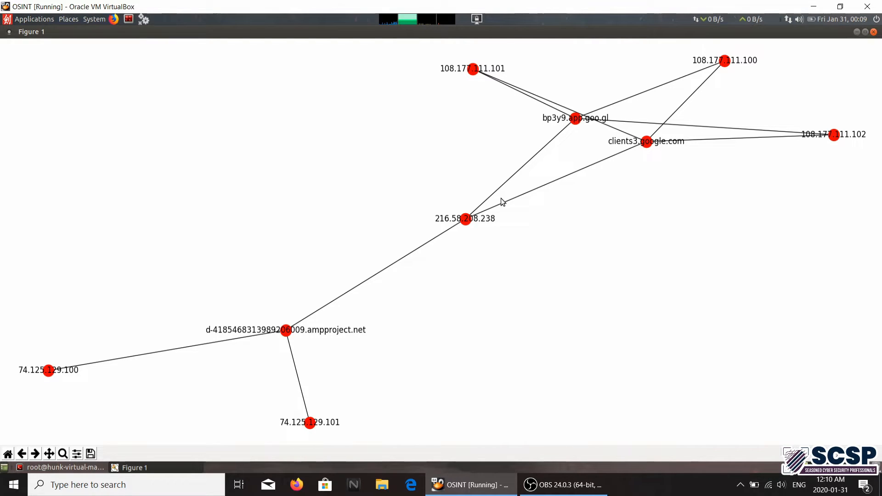
pyautogui.moveTo(286, 367)
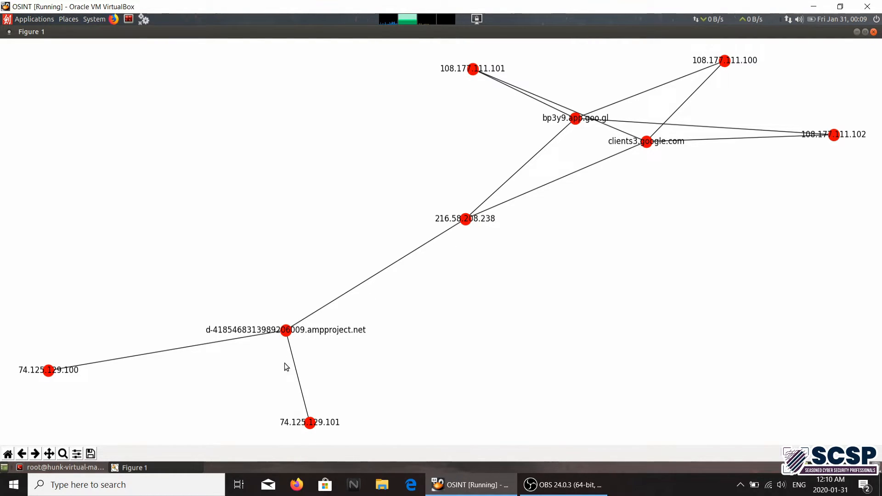
pyautogui.moveTo(64, 377)
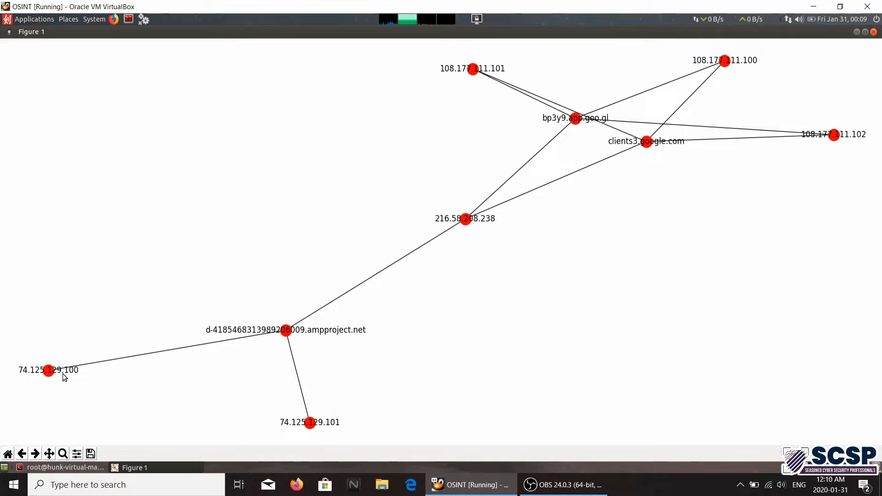
pyautogui.moveTo(98, 363)
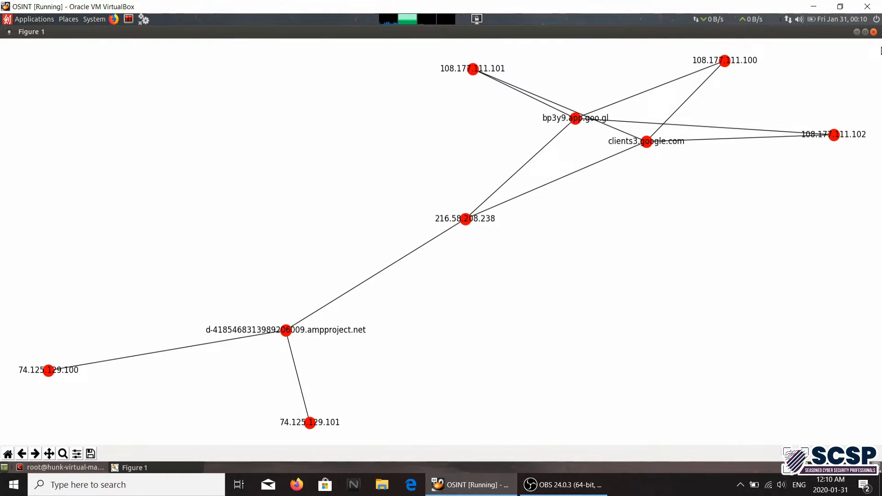
pyautogui.moveTo(875, 32)
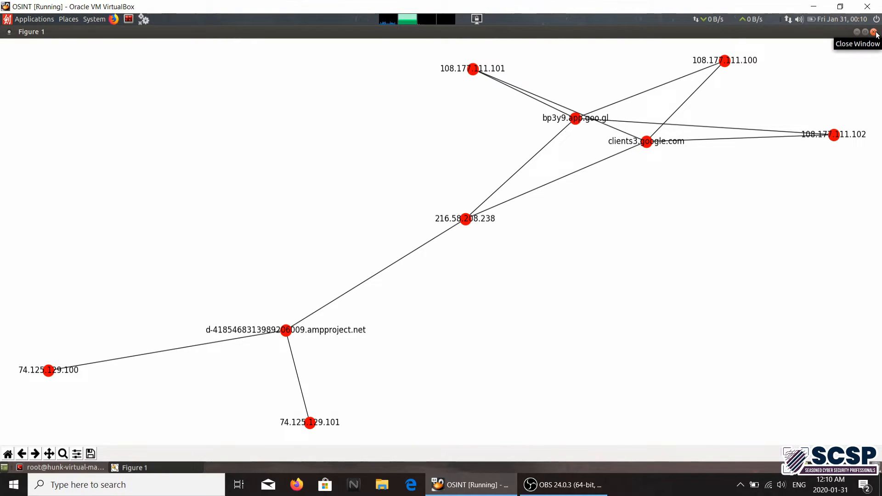
# Step: Close the Figure 1 correlation graph window after reviewing it
pyautogui.click(875, 32)
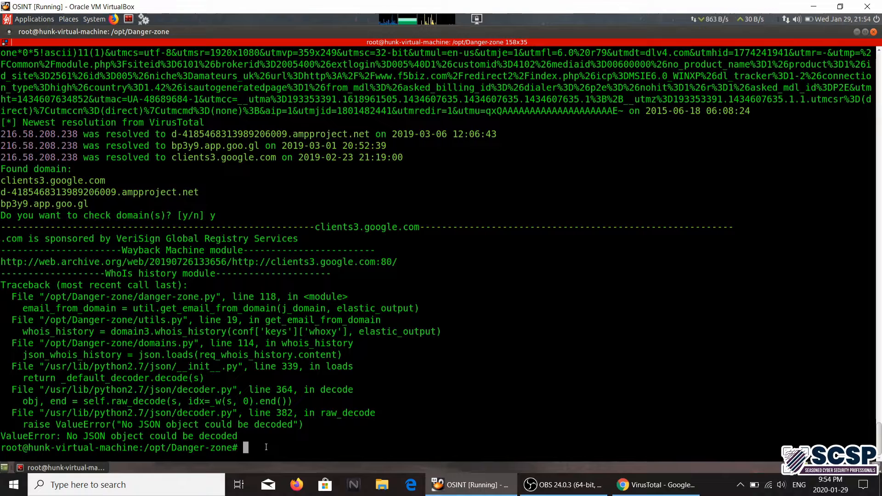
pyautogui.write('danger-zone.py --address 216.58.208.23')
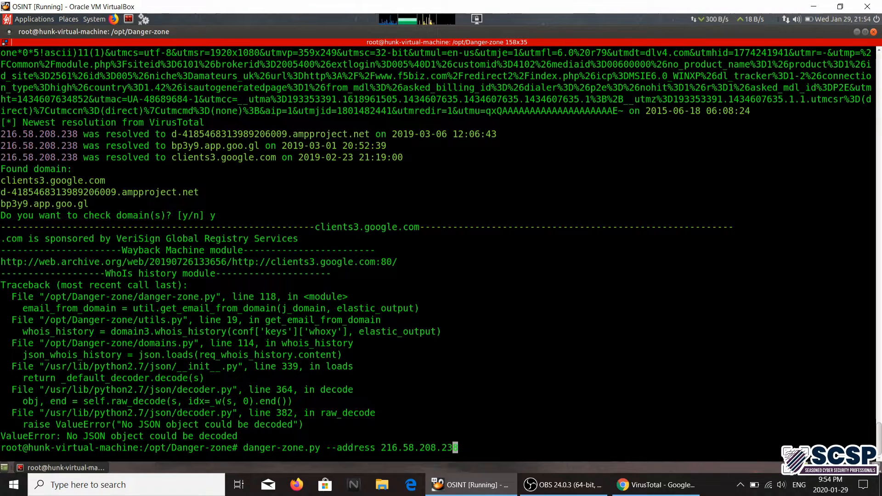
pyautogui.press('BackSpace')
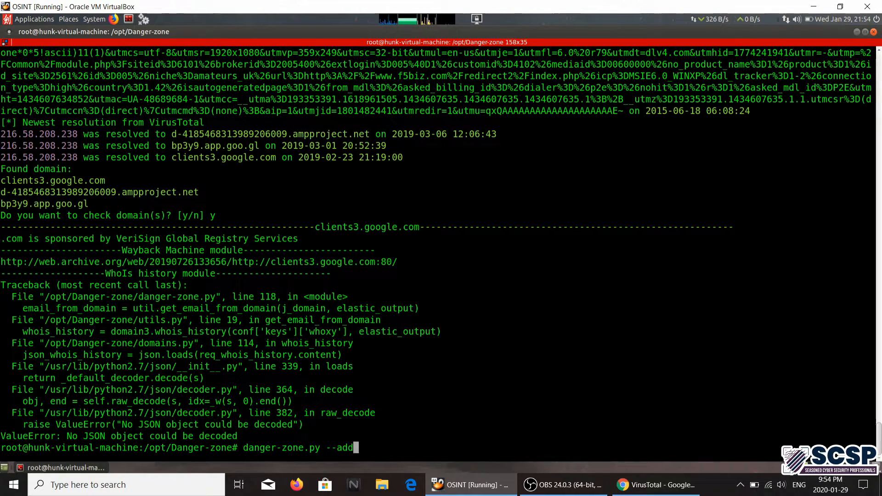
pyautogui.write('--email')
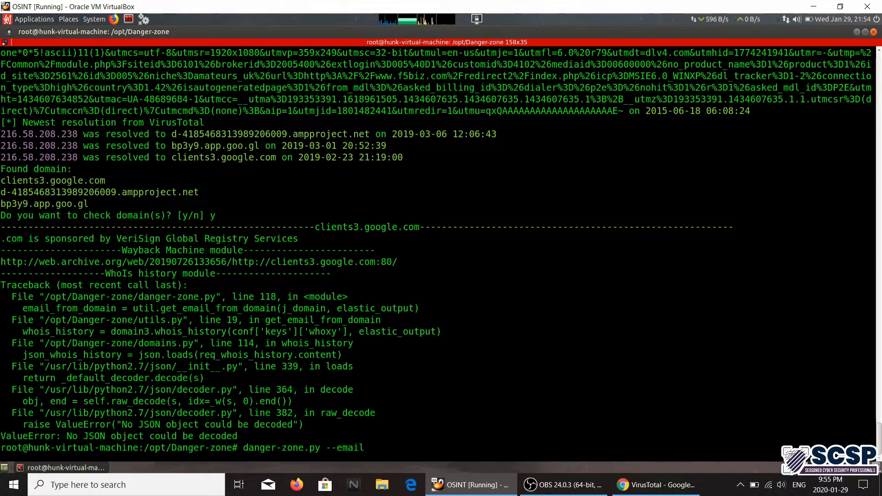
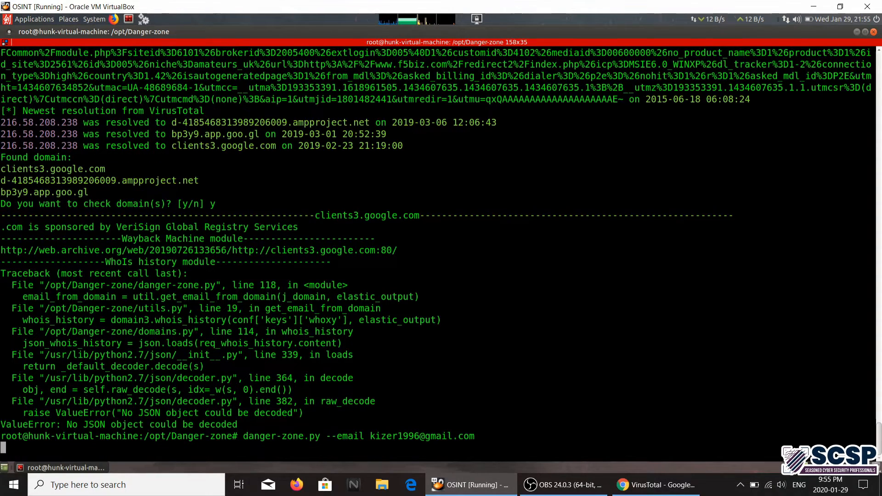
pyautogui.press('Return')
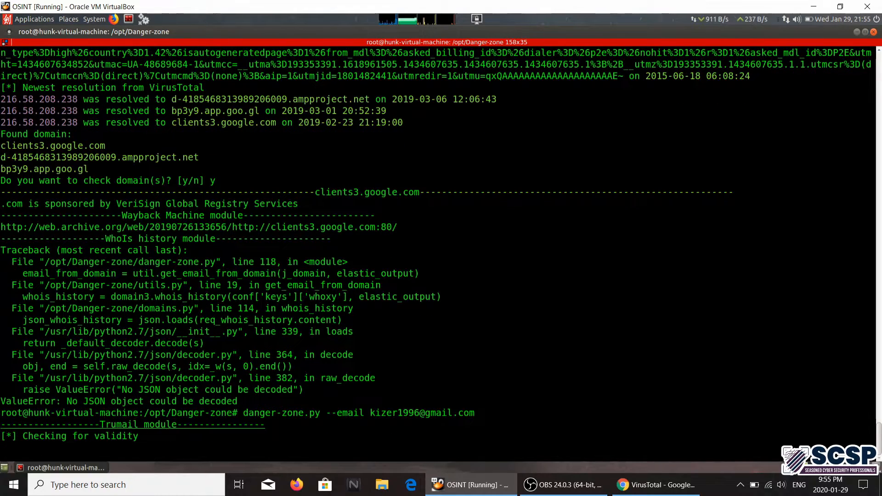
# Step: Scroll through the email scan's username hits, then interrupt the scan with Ctrl+C
pyautogui.scroll(-3)
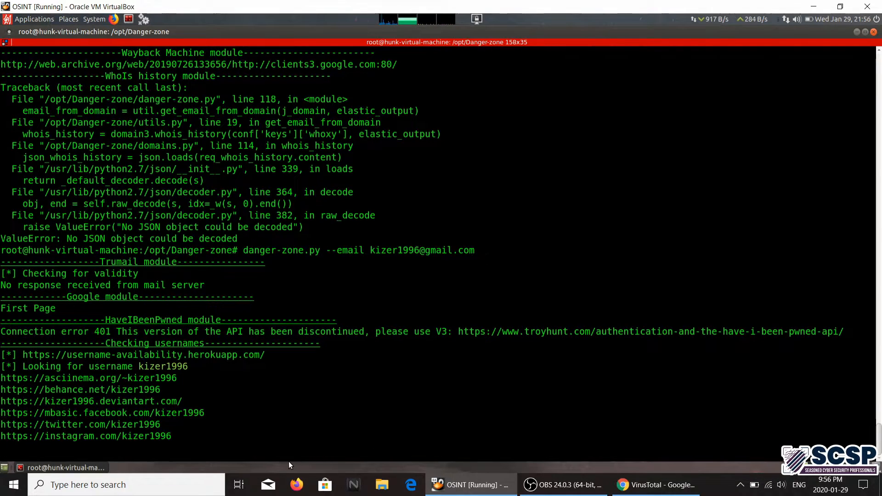
pyautogui.moveTo(250, 469)
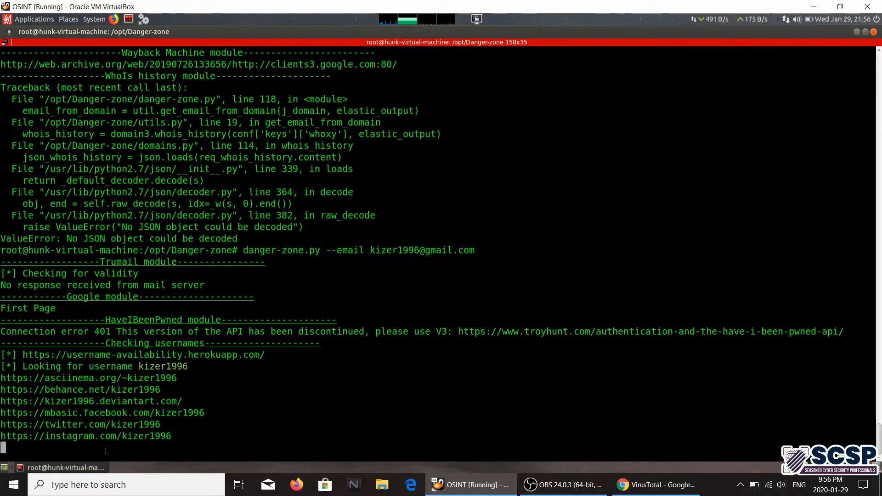
pyautogui.press('ctrl+c')
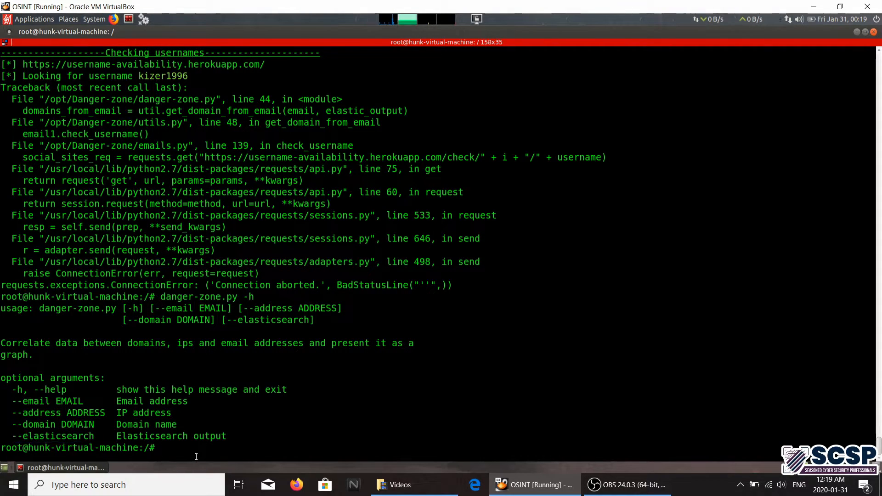
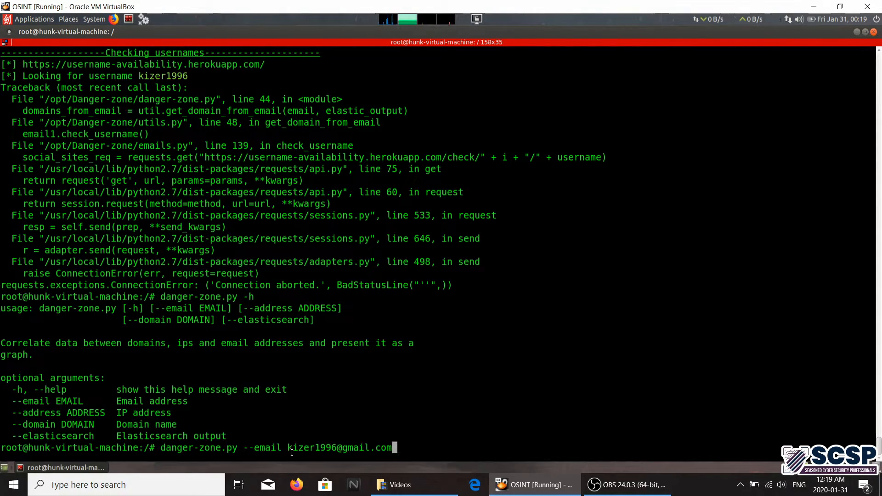
pyautogui.write('--e')
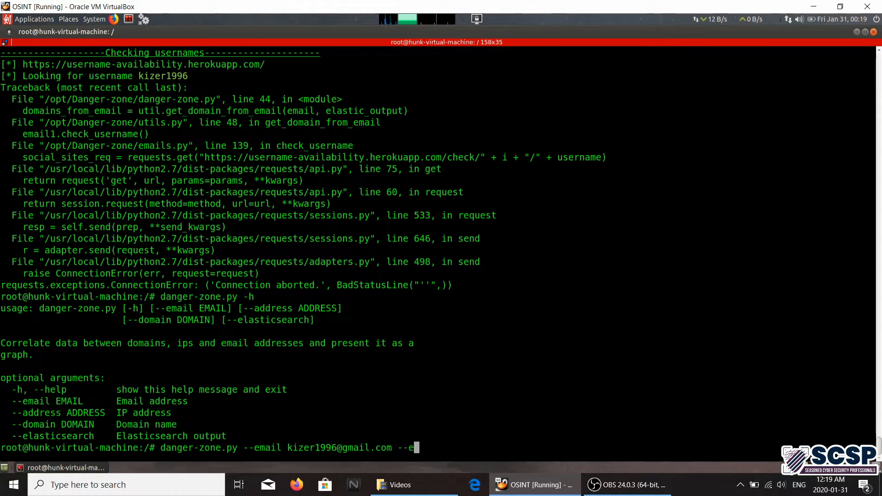
pyautogui.write('lasticsearch')
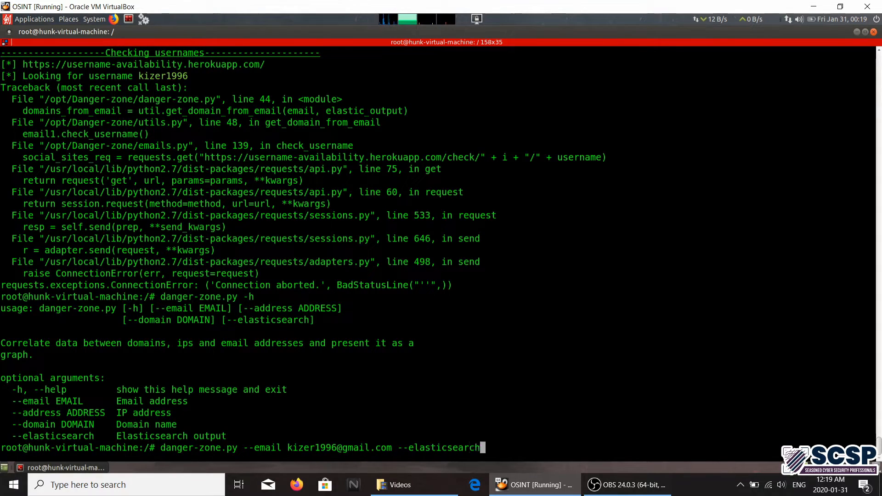